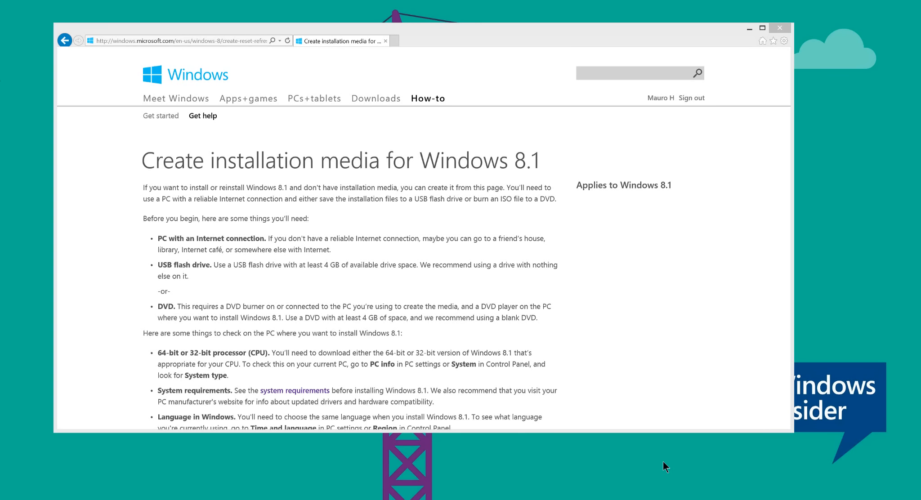
pyautogui.moveTo(680, 296)
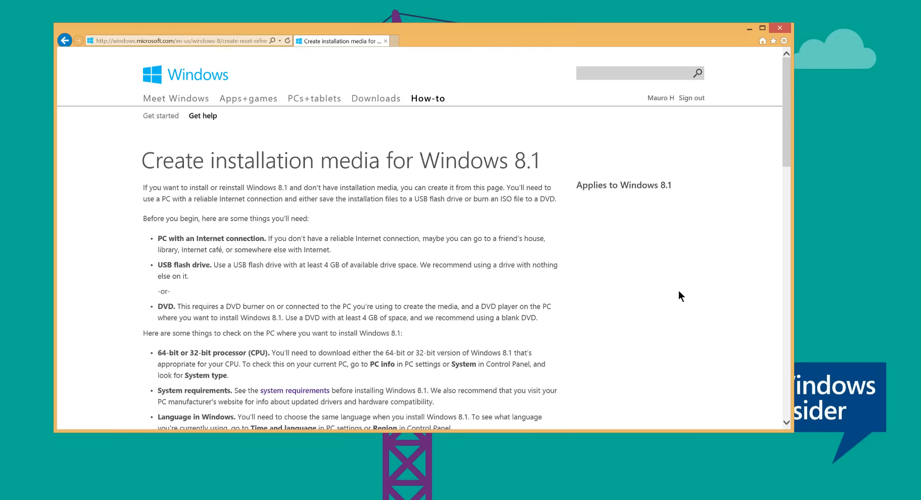
pyautogui.moveTo(306, 232)
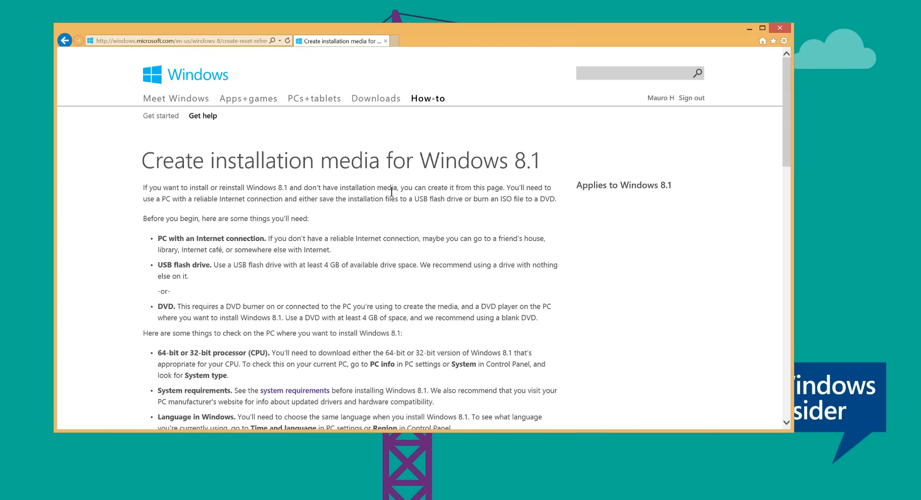
pyautogui.moveTo(230, 51)
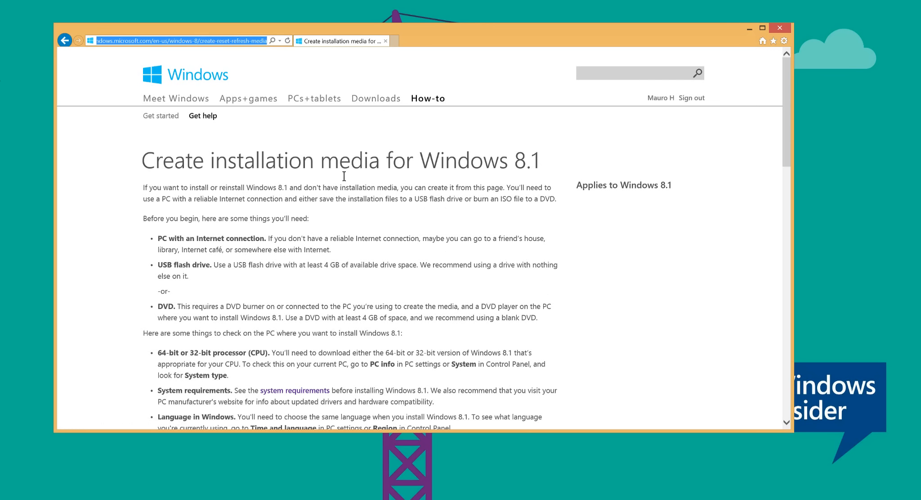
pyautogui.moveTo(383, 199)
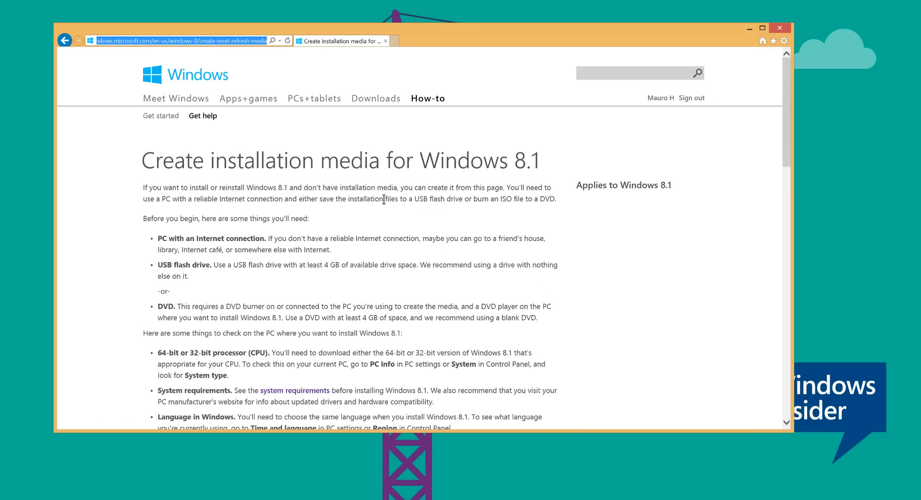
pyautogui.moveTo(781, 145)
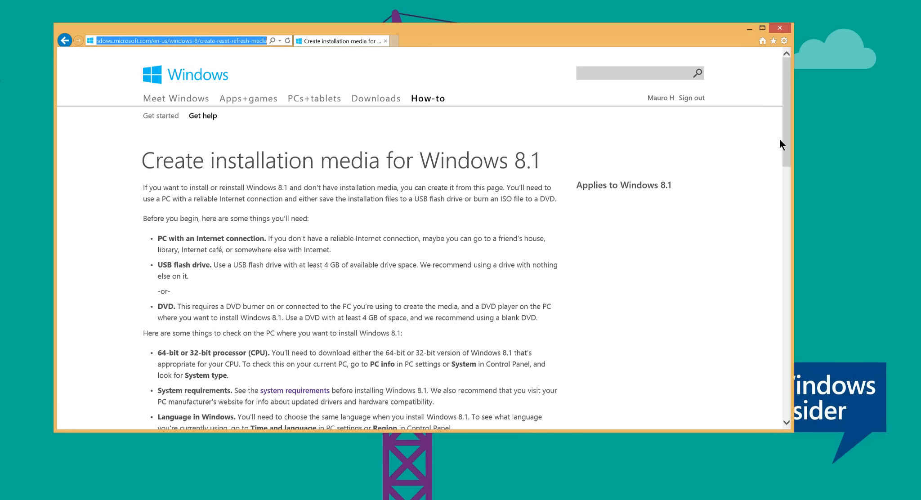
# Scroll the 'Create installation media for Windows 8.1' page down to the Create media link
pyautogui.scroll(-3)
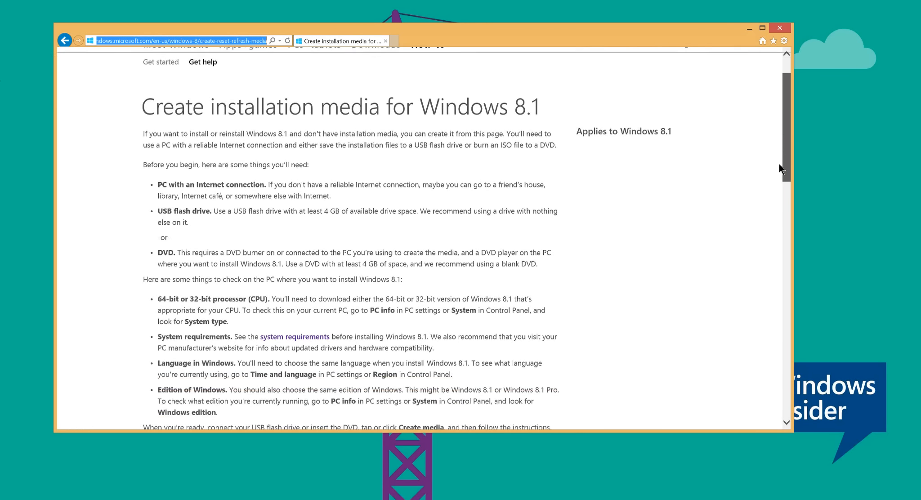
pyautogui.scroll(-3)
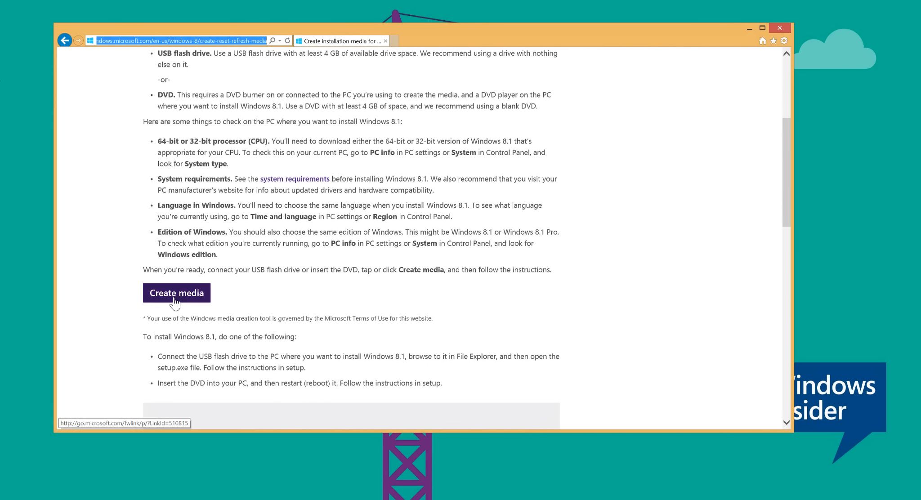
pyautogui.moveTo(263, 295)
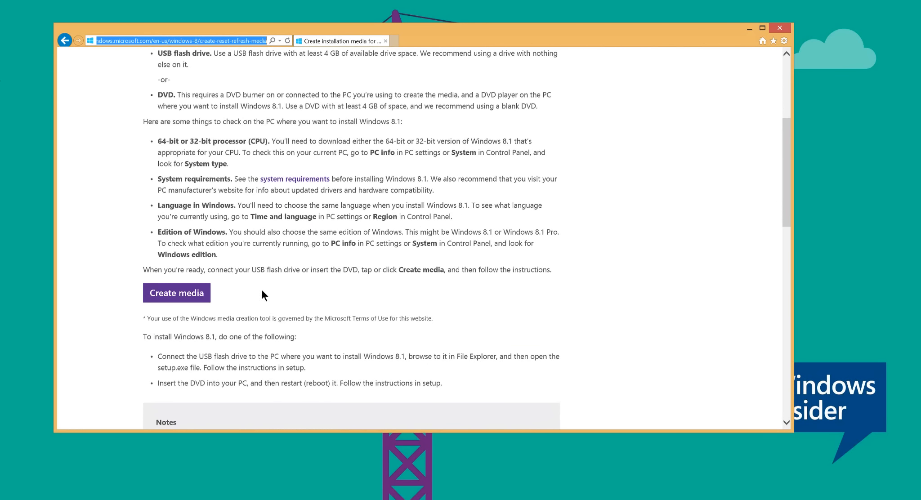
pyautogui.moveTo(265, 282)
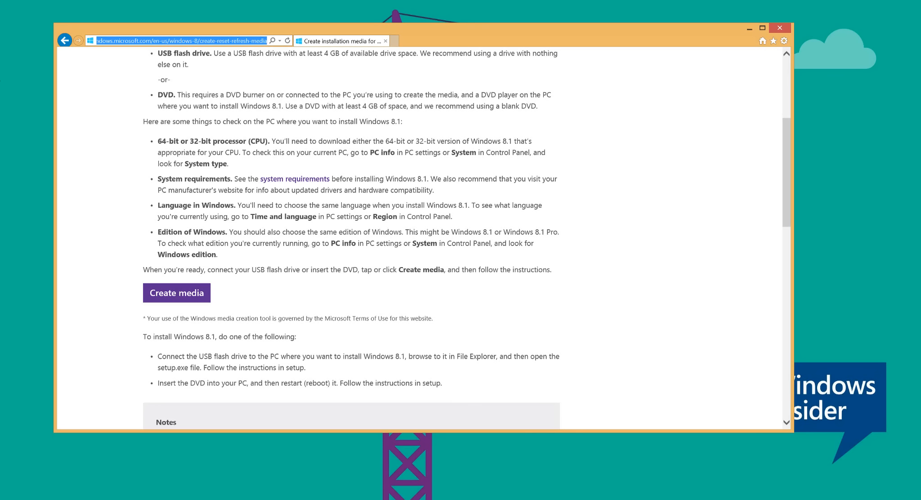
# Start the media creation tool, keep English (en-us), and list the Windows 8.1 editions
pyautogui.click(176, 292)
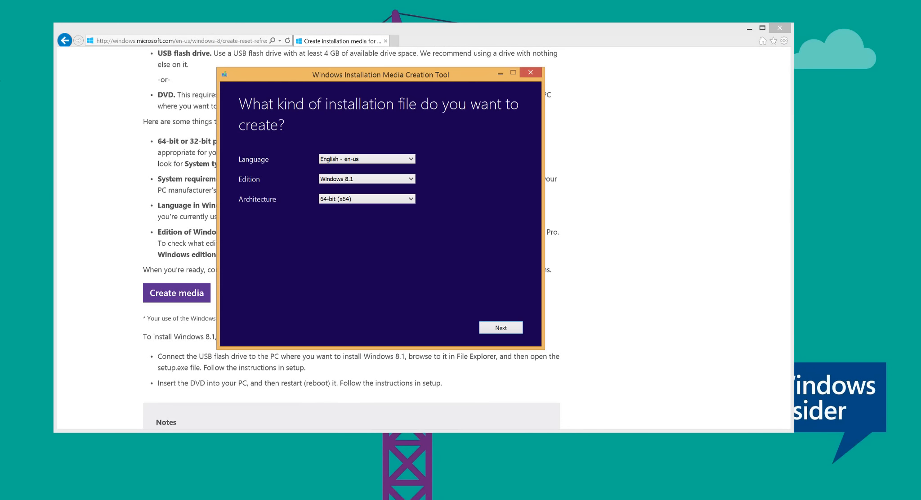
pyautogui.moveTo(380, 74); pyautogui.dragTo(386, 107)
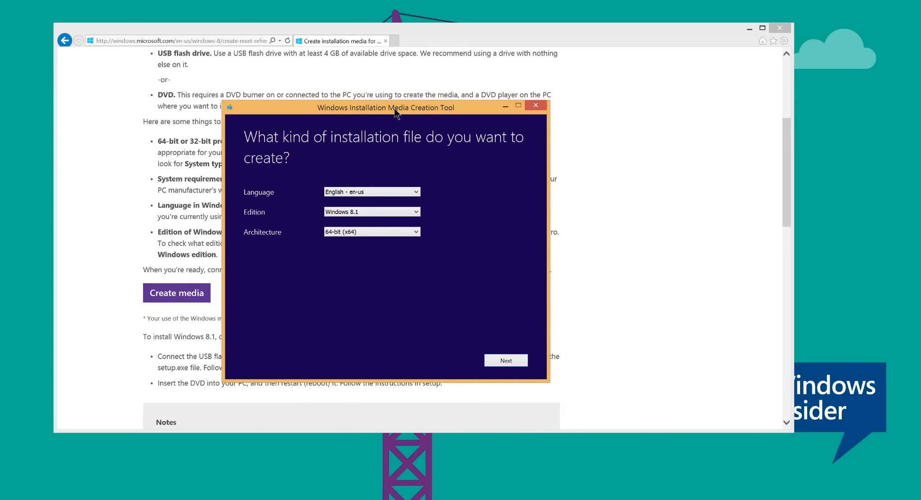
pyautogui.moveTo(339, 170)
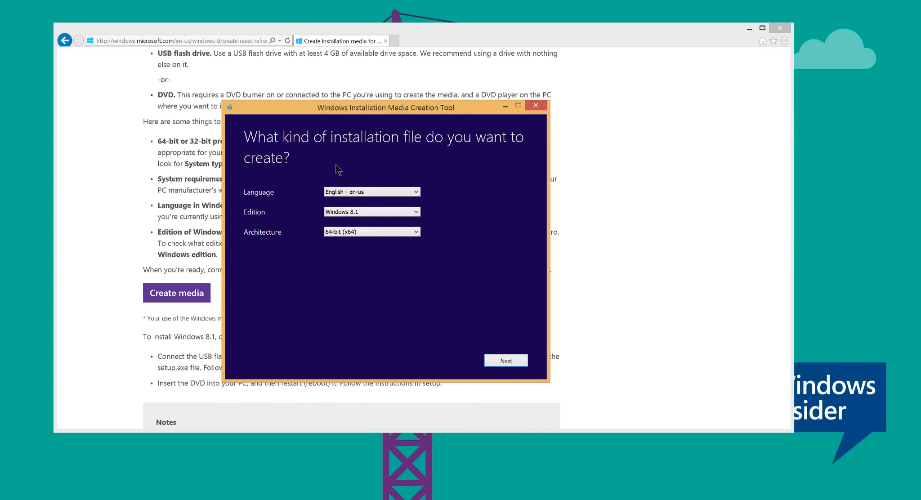
pyautogui.moveTo(268, 231)
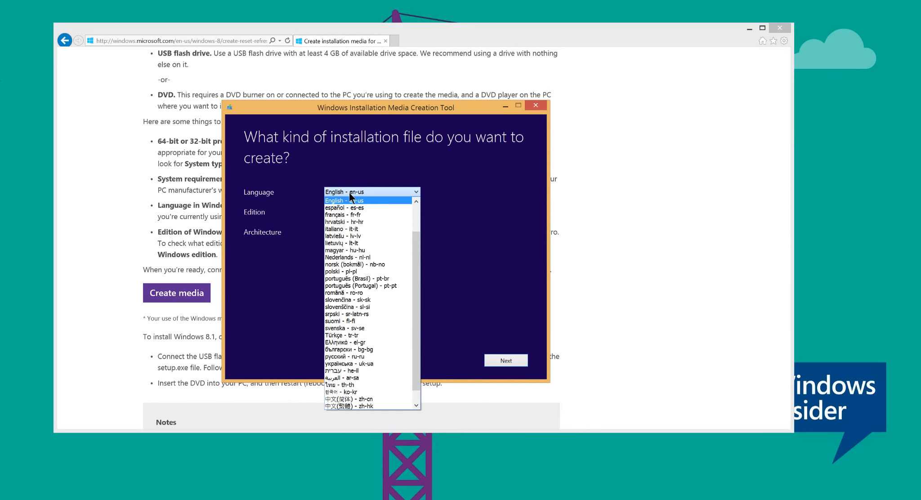
pyautogui.click(345, 201)
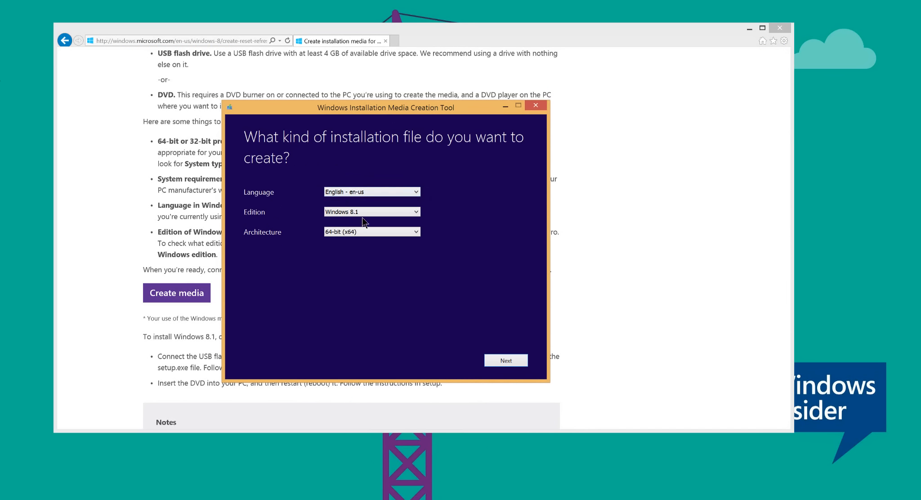
pyautogui.click(372, 212)
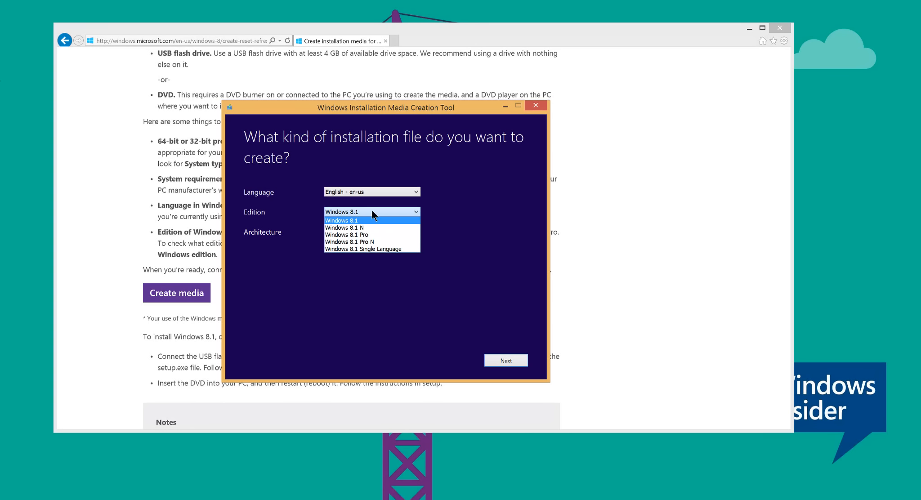
pyautogui.moveTo(349, 227)
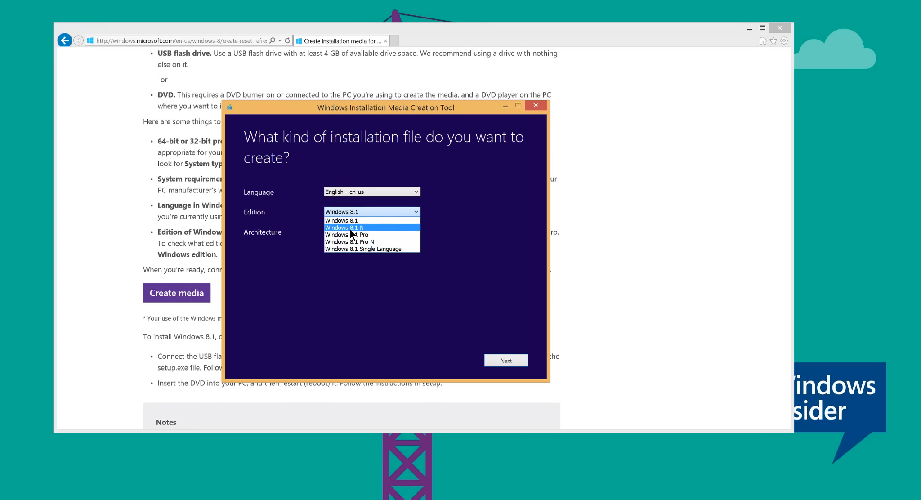
pyautogui.moveTo(371, 242)
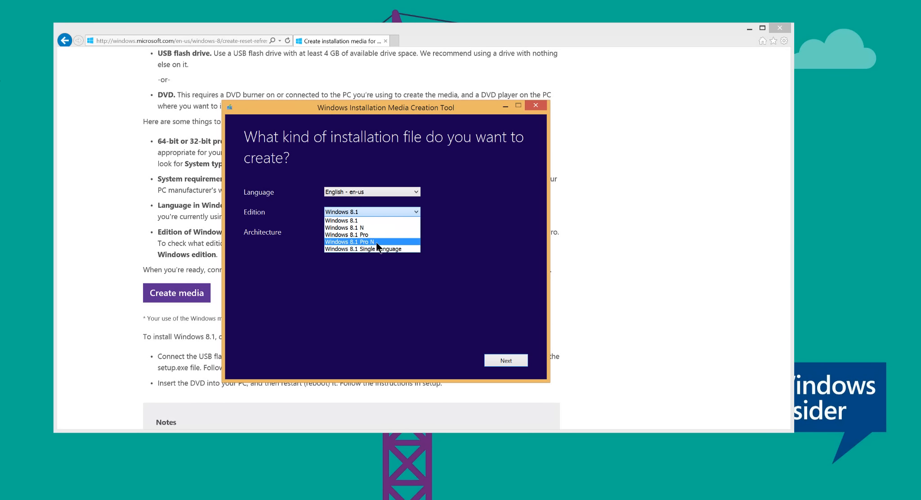
pyautogui.moveTo(464, 230)
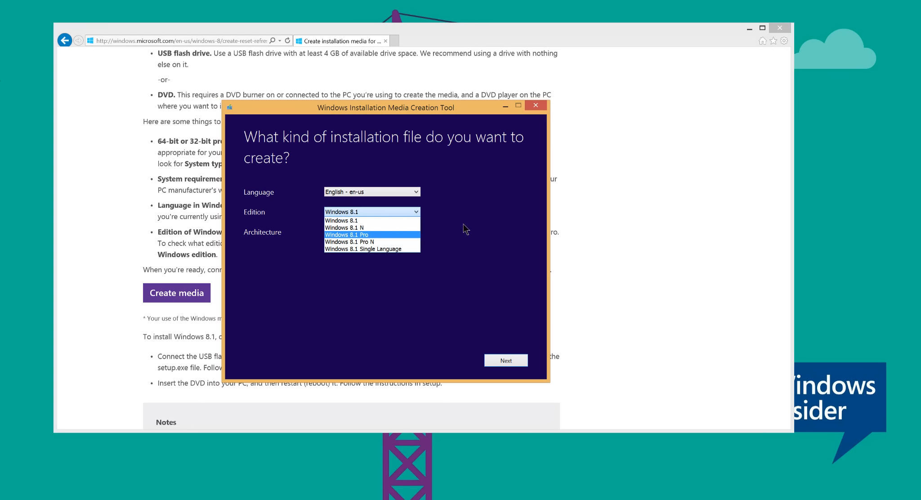
pyautogui.moveTo(431, 227)
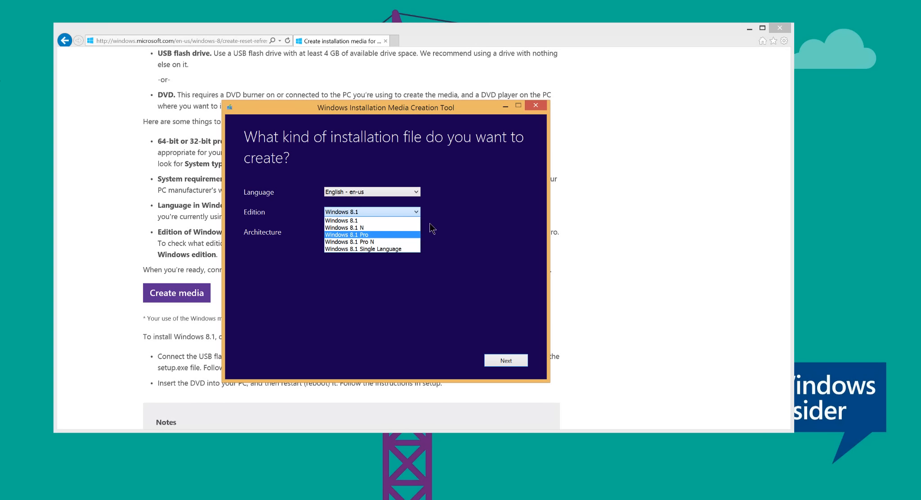
pyautogui.moveTo(452, 227)
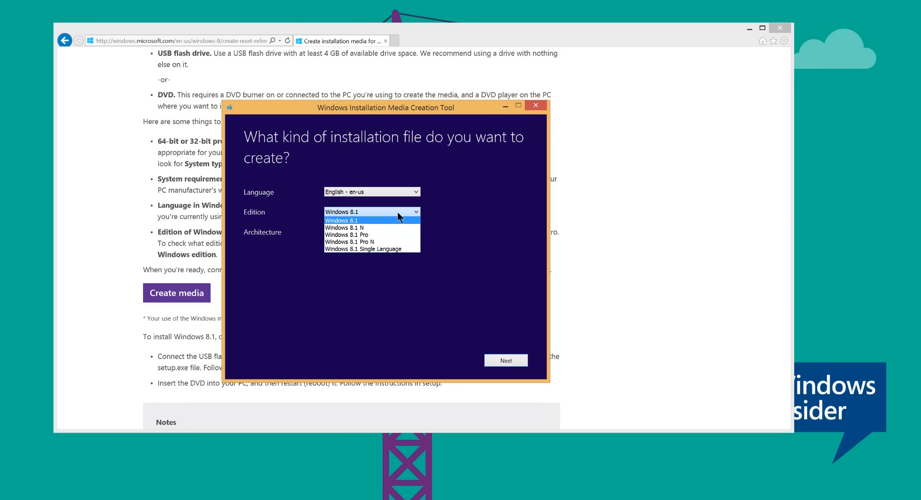
pyautogui.moveTo(388, 228)
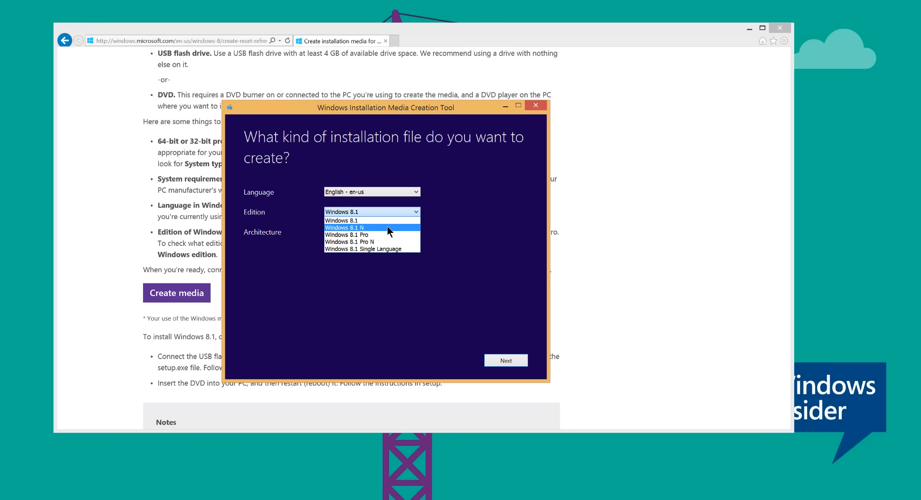
pyautogui.moveTo(450, 220)
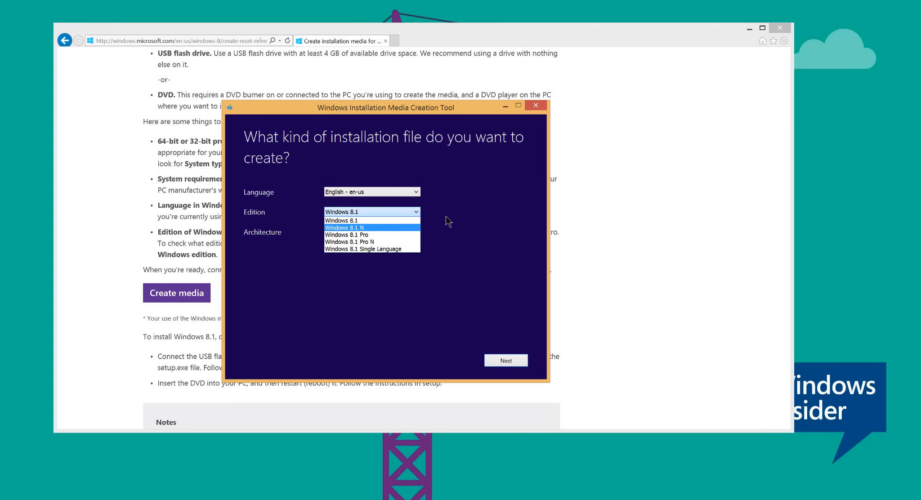
pyautogui.click(341, 220)
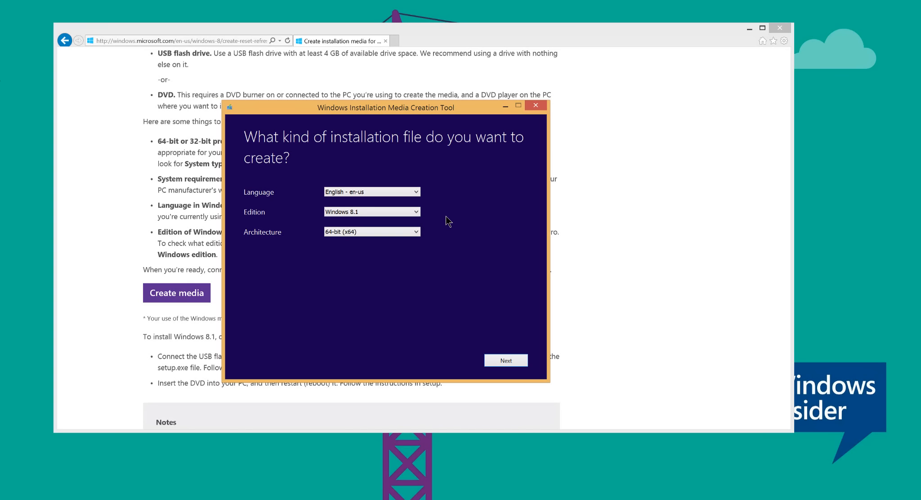
pyautogui.click(372, 211)
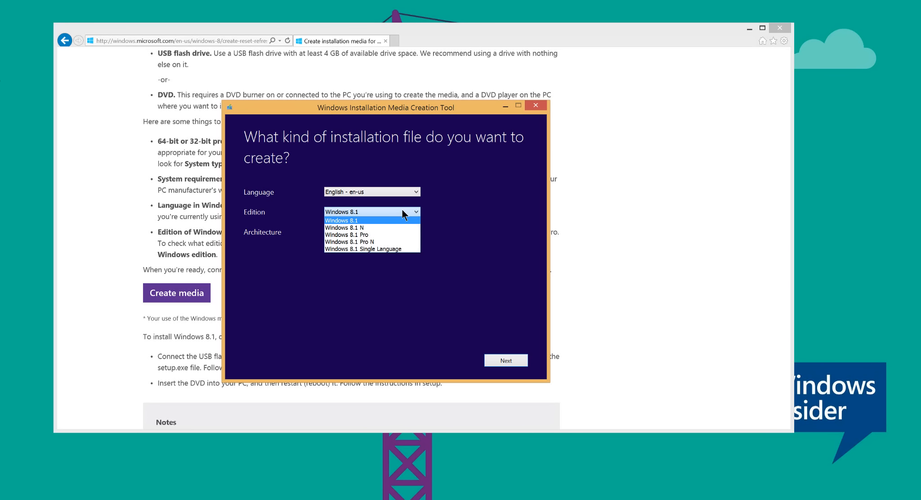
pyautogui.moveTo(379, 228)
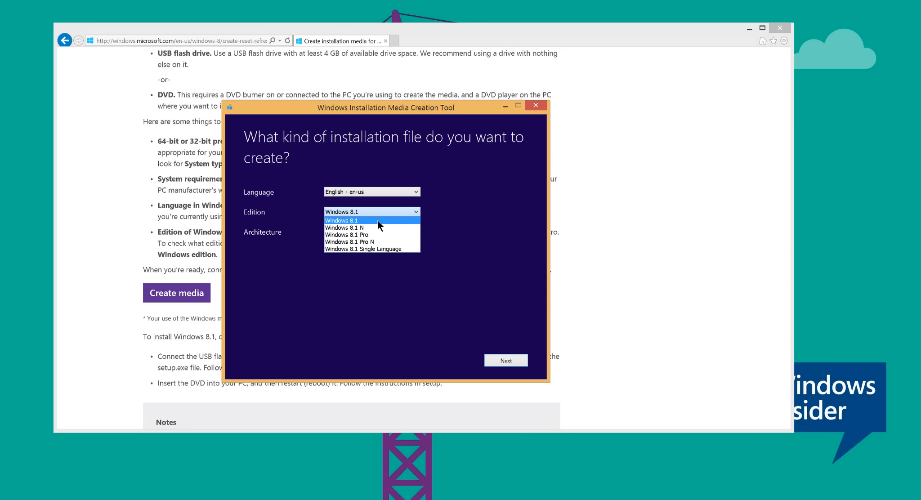
# Choose the plain Windows 8.1 edition and show the 32-bit/64-bit architecture choices
pyautogui.click(341, 219)
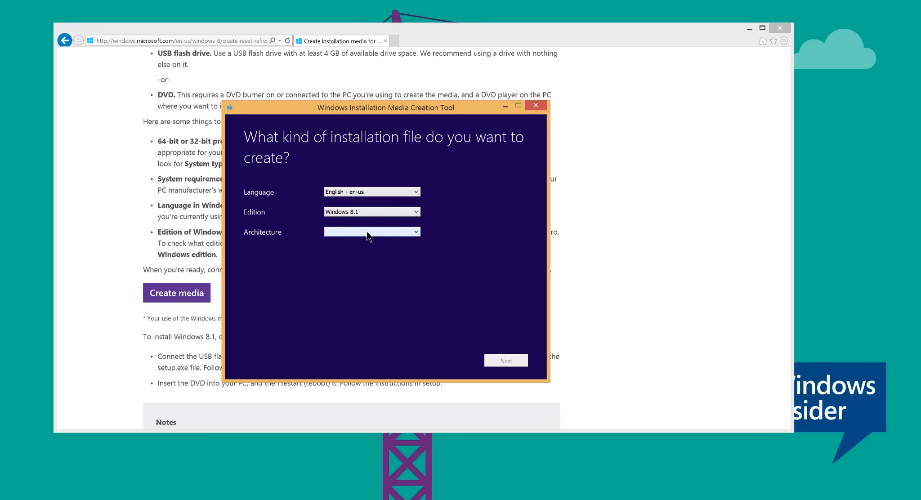
pyautogui.click(371, 232)
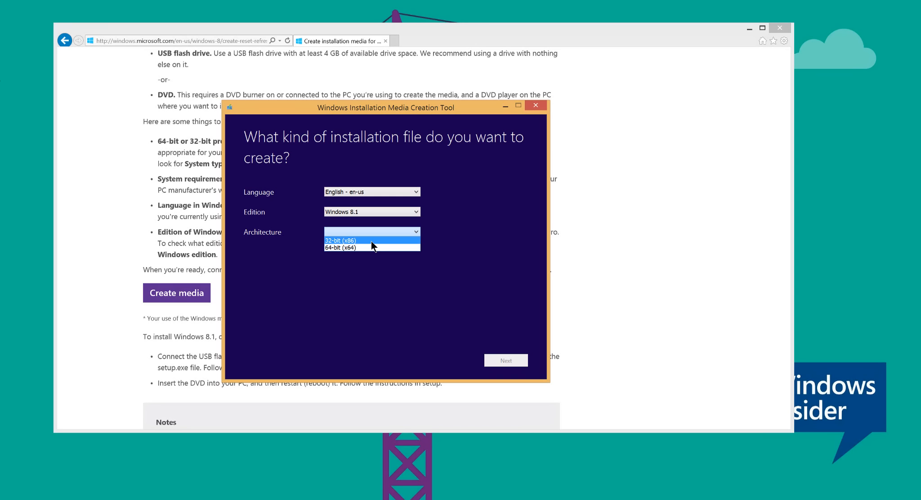
pyautogui.moveTo(364, 247)
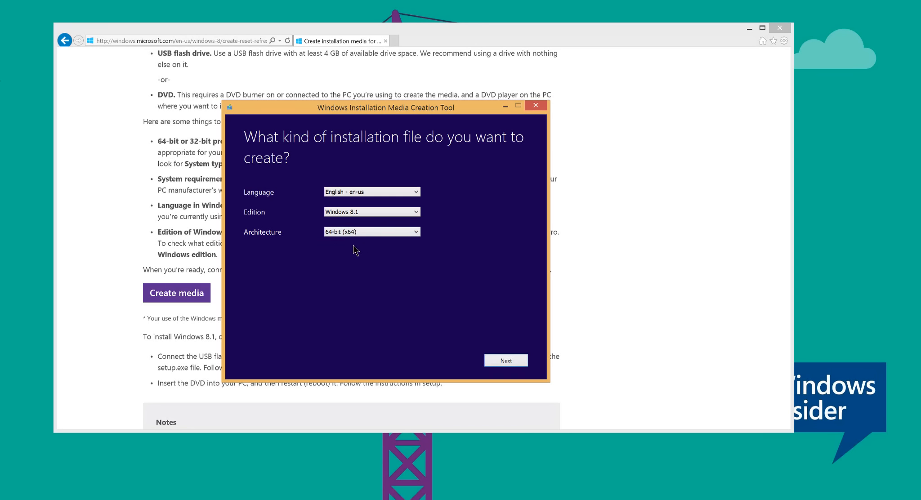
pyautogui.moveTo(336, 254)
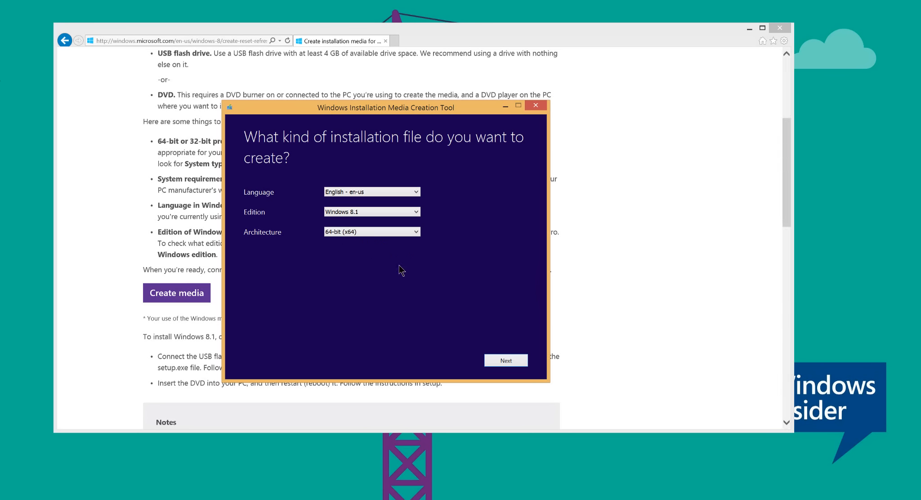
pyautogui.moveTo(370, 273)
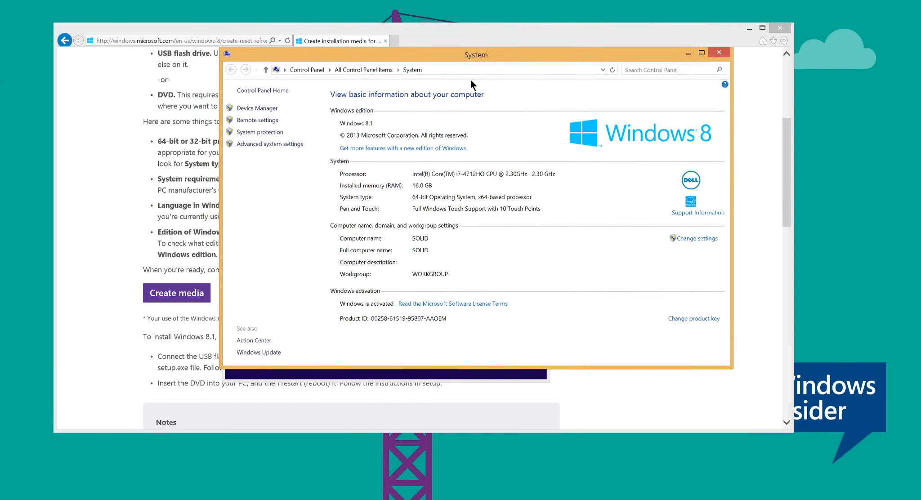
# Move the System window into view to check the Windows edition and system type
pyautogui.moveTo(476, 55); pyautogui.dragTo(392, 135)
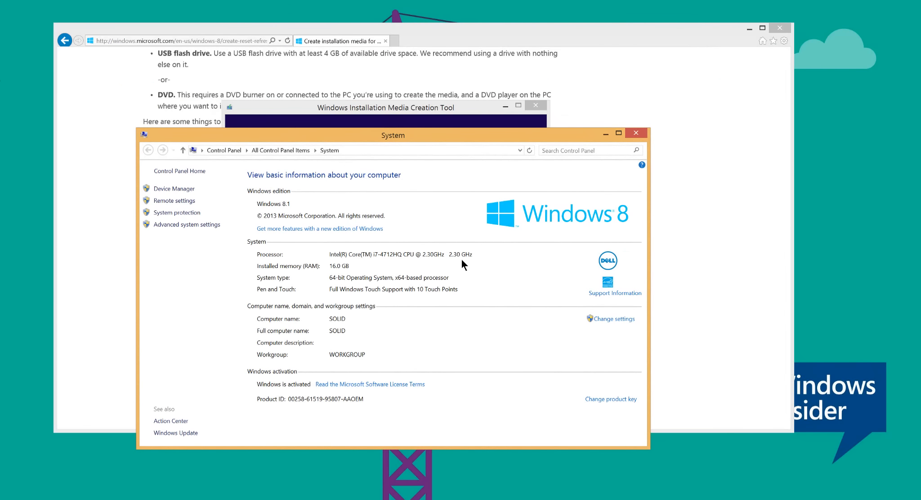
pyautogui.moveTo(333, 332)
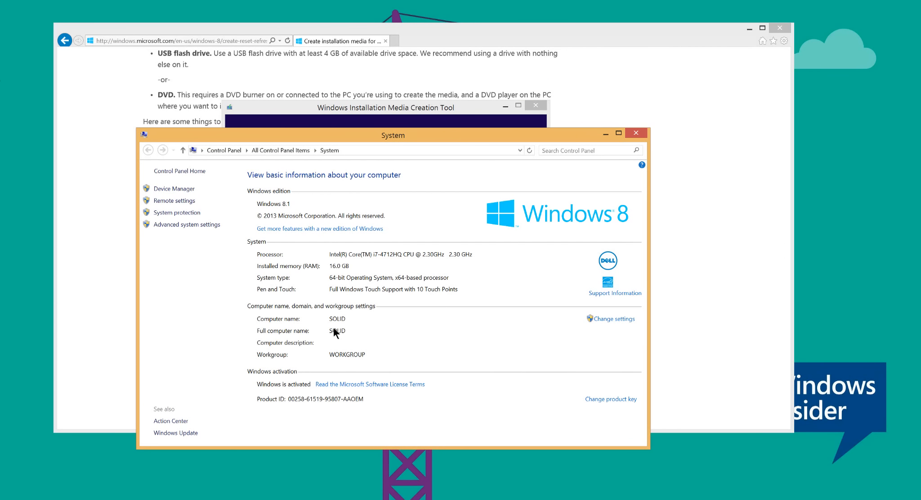
pyautogui.moveTo(311, 284)
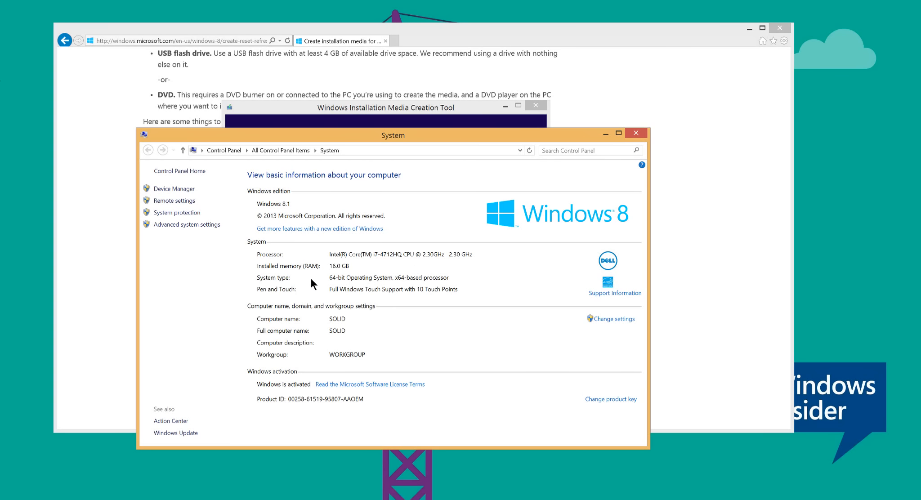
pyautogui.moveTo(418, 285)
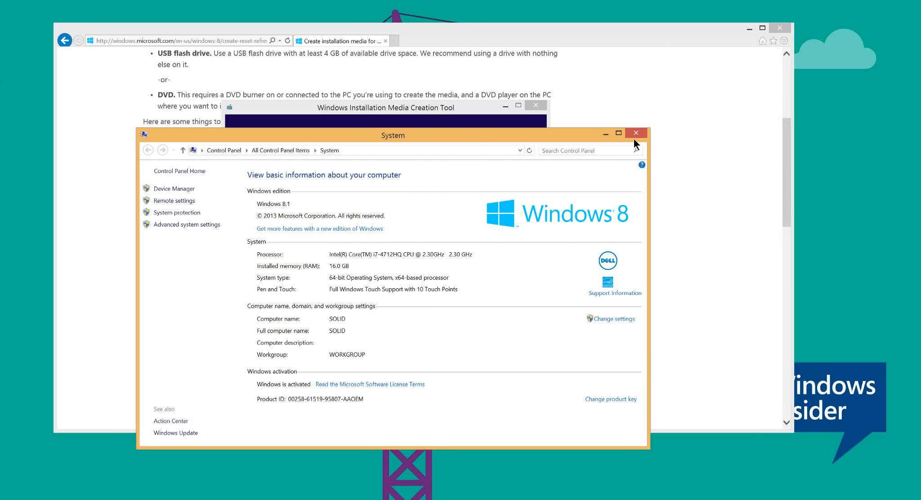
# Close the System information window, returning to the media creation tool
pyautogui.click(635, 134)
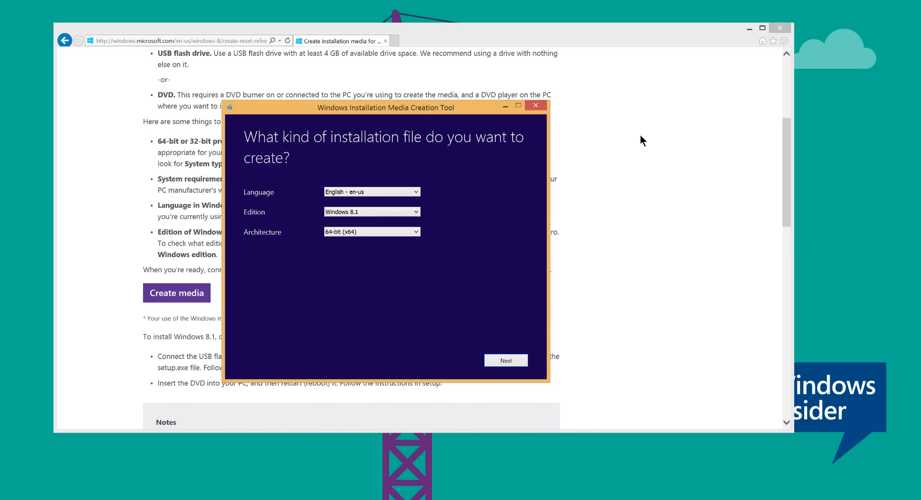
pyautogui.moveTo(457, 241)
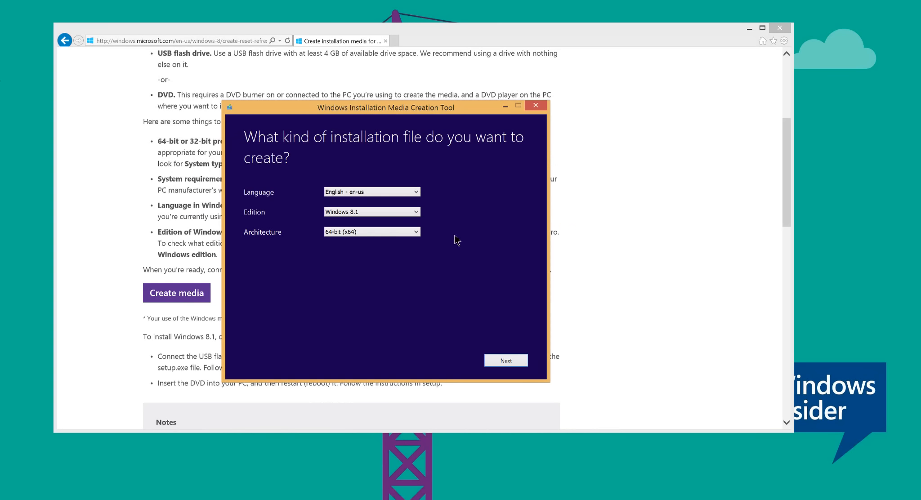
pyautogui.moveTo(506, 360)
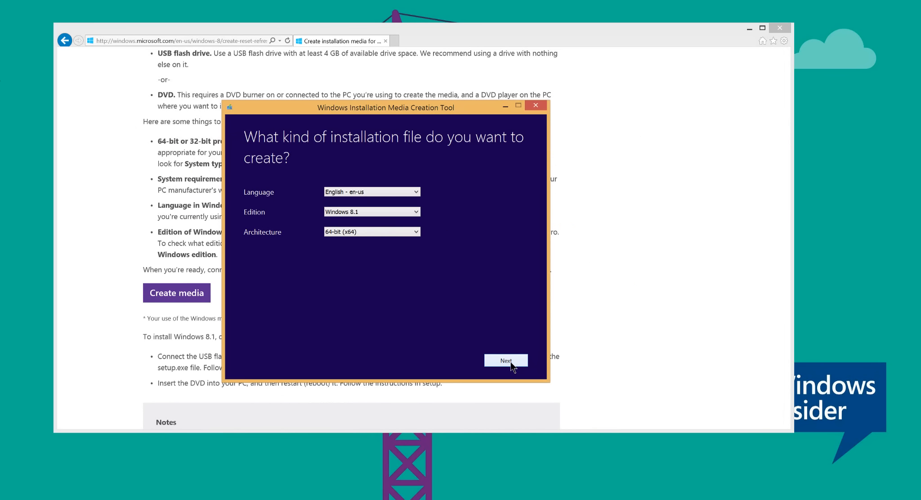
# Continue to the step asking whether to save to a USB flash drive or ISO file
pyautogui.click(505, 361)
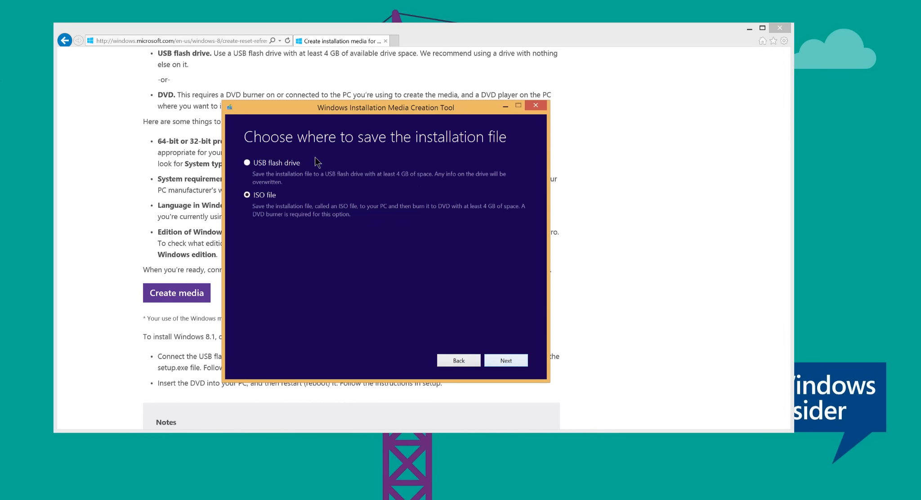
pyautogui.moveTo(343, 162)
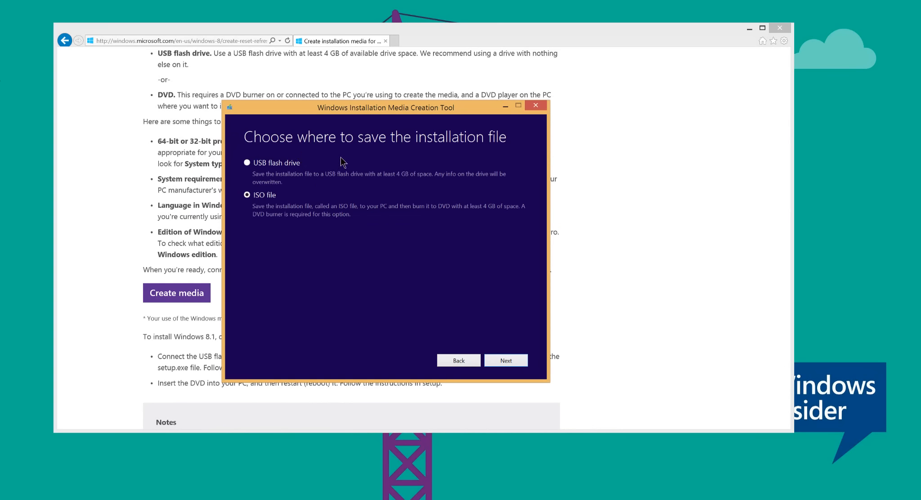
pyautogui.moveTo(322, 178)
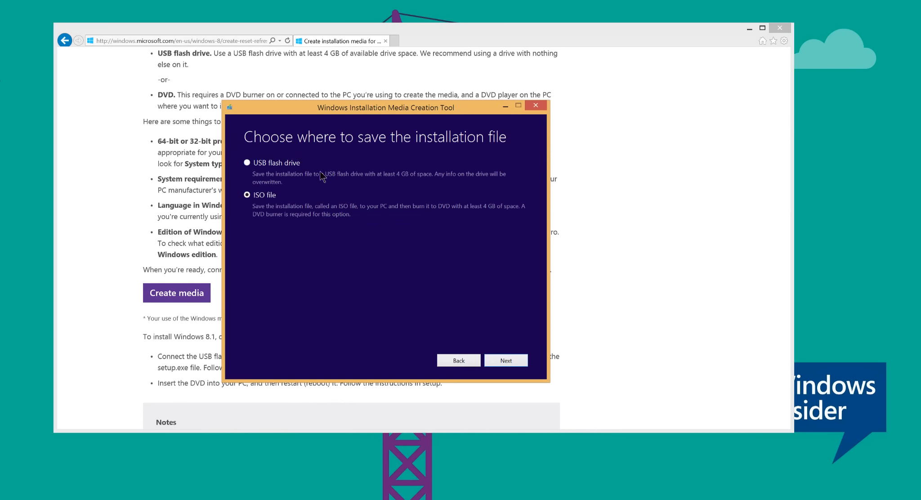
pyautogui.moveTo(268, 207)
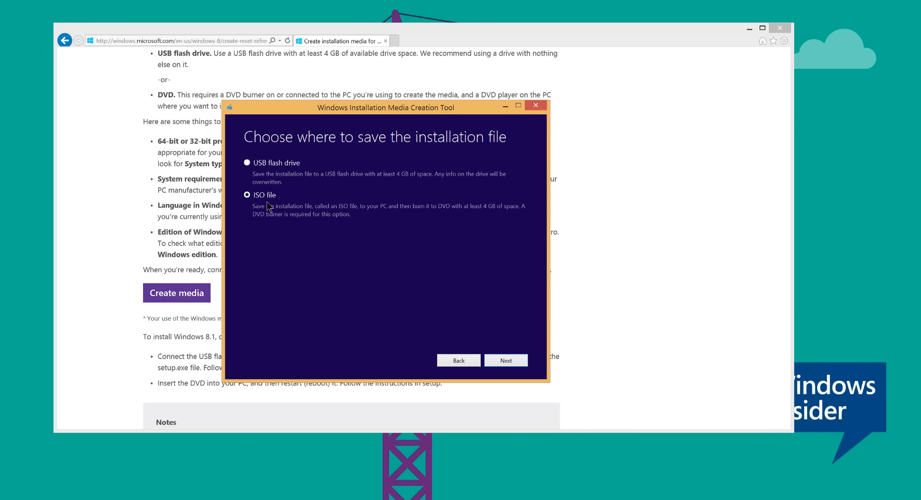
pyautogui.moveTo(282, 203)
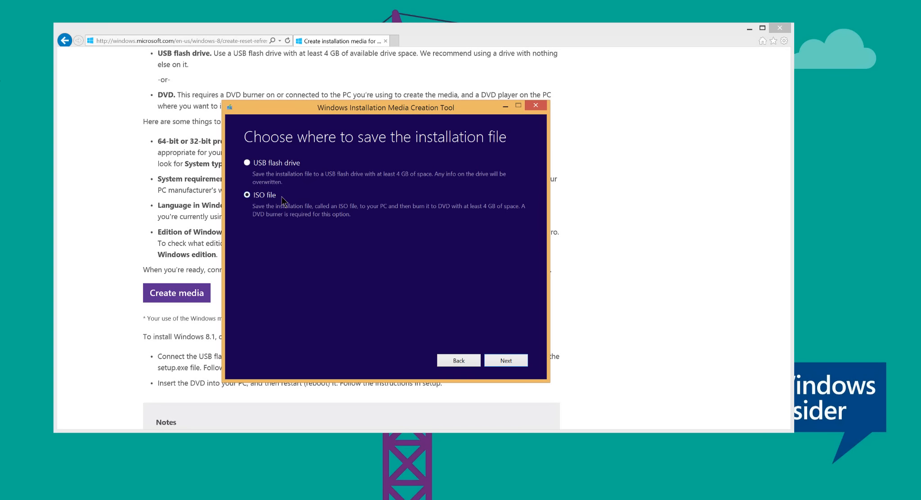
pyautogui.moveTo(316, 213)
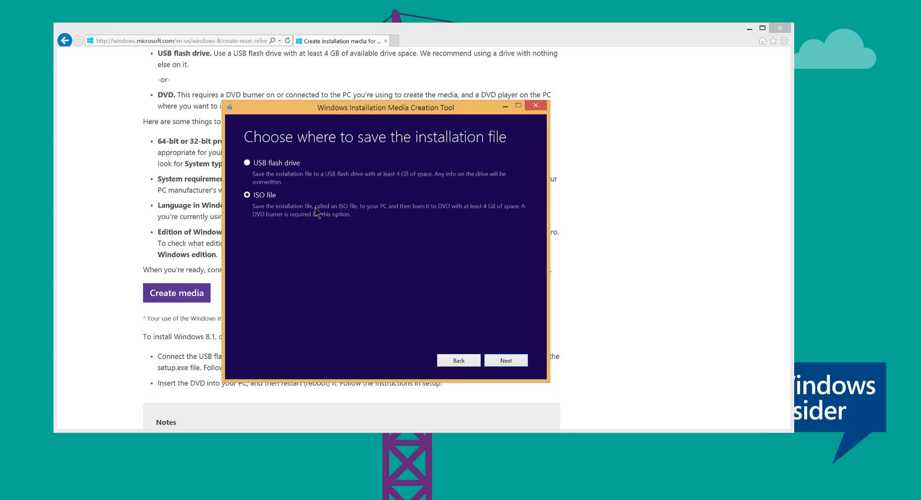
pyautogui.moveTo(309, 187)
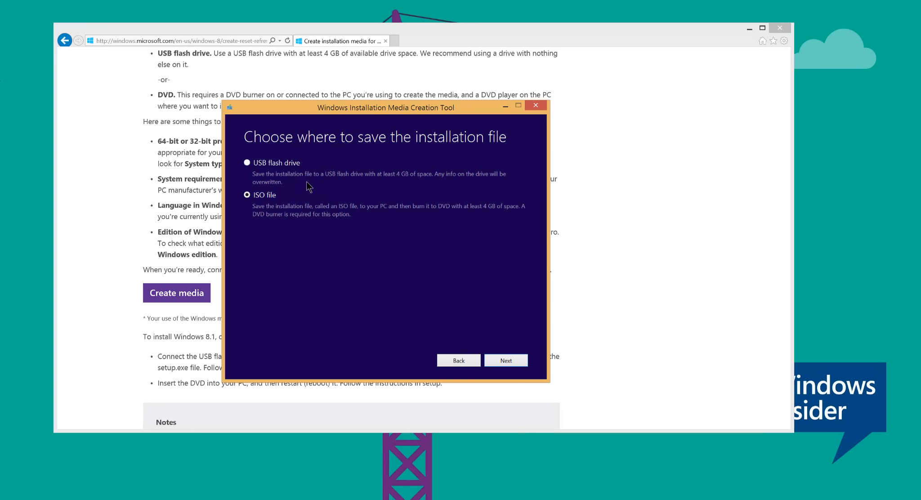
pyautogui.moveTo(273, 210)
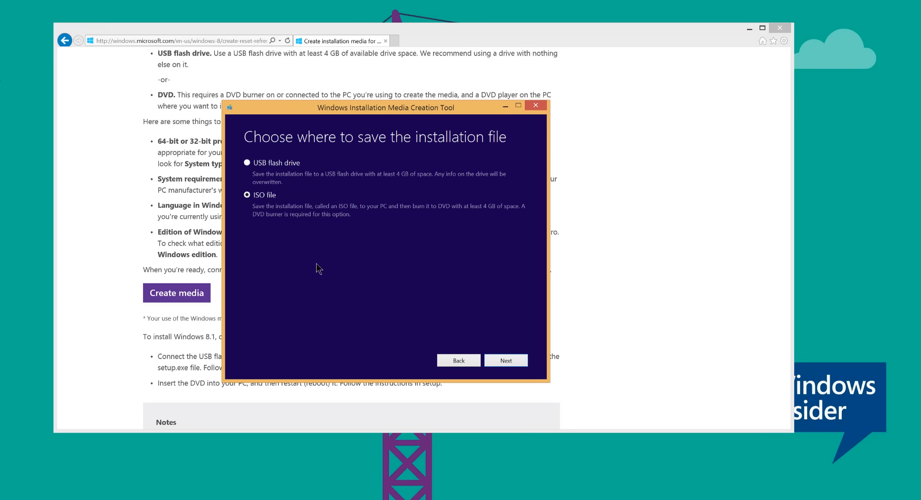
pyautogui.moveTo(316, 269)
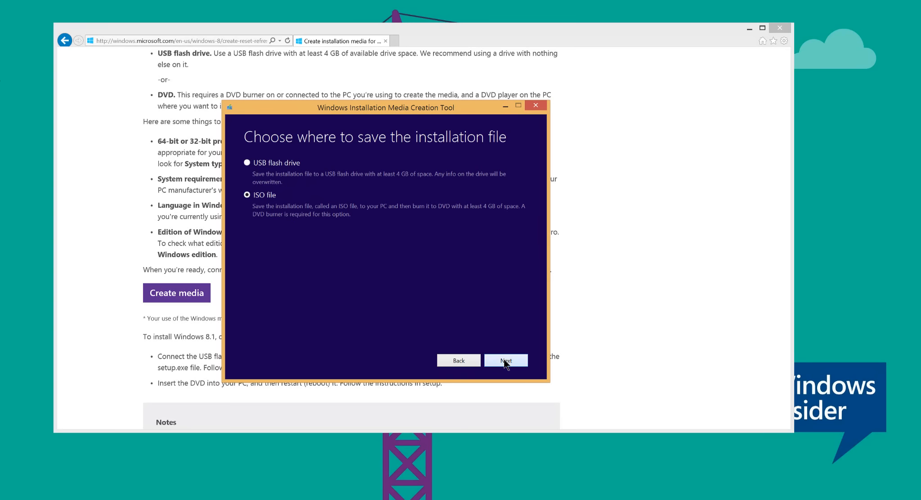
# Proceed to the save dialog with Windows.iso on the Desktop as the destination
pyautogui.click(505, 361)
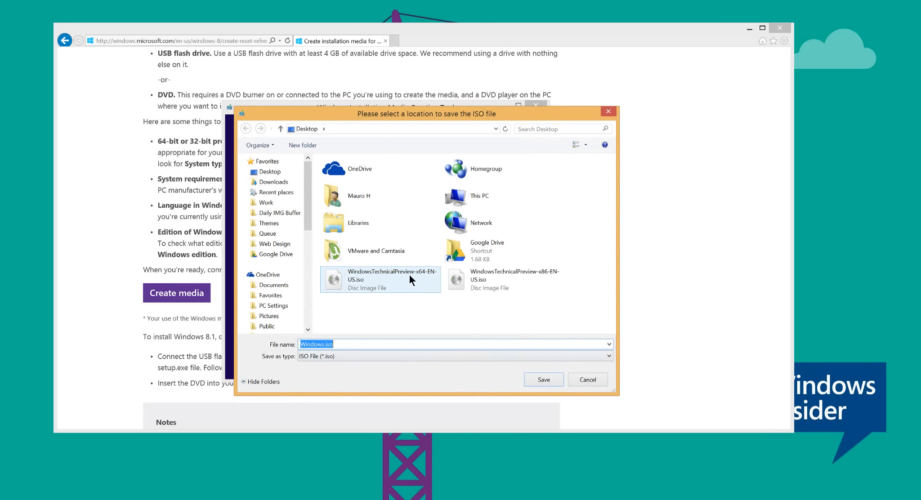
pyautogui.moveTo(343, 319)
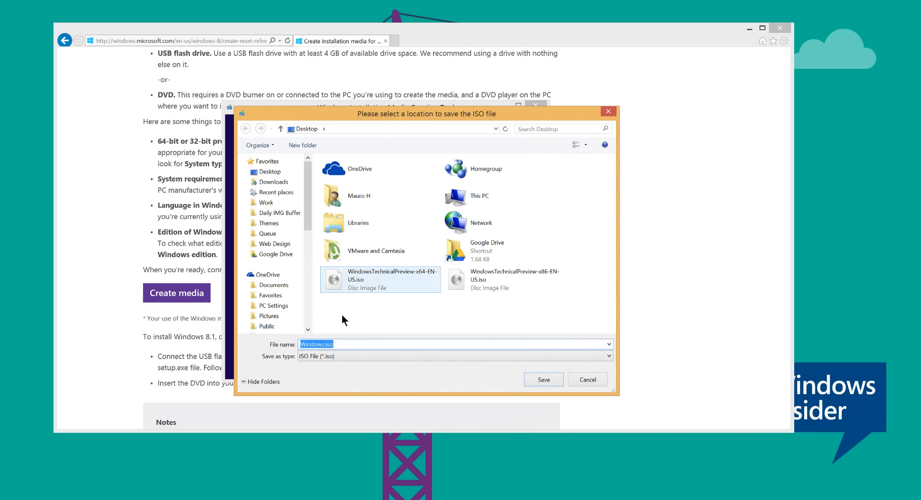
pyautogui.click(339, 343)
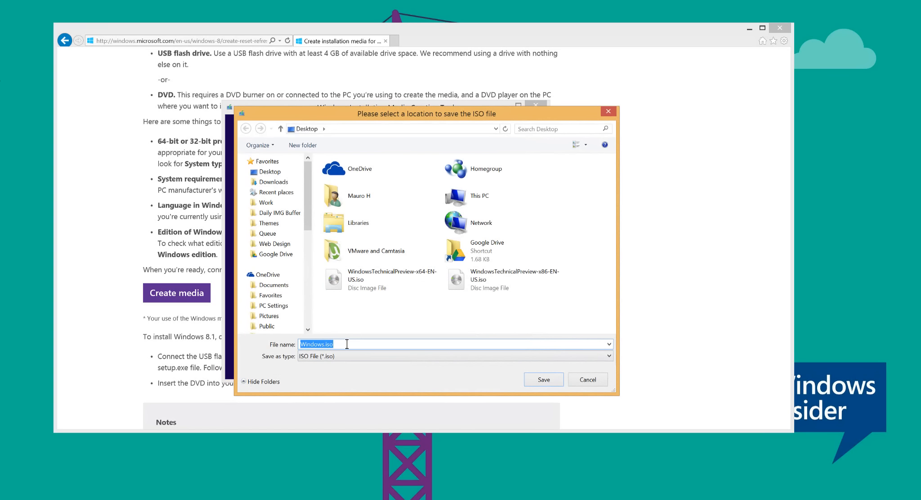
pyautogui.moveTo(441, 348)
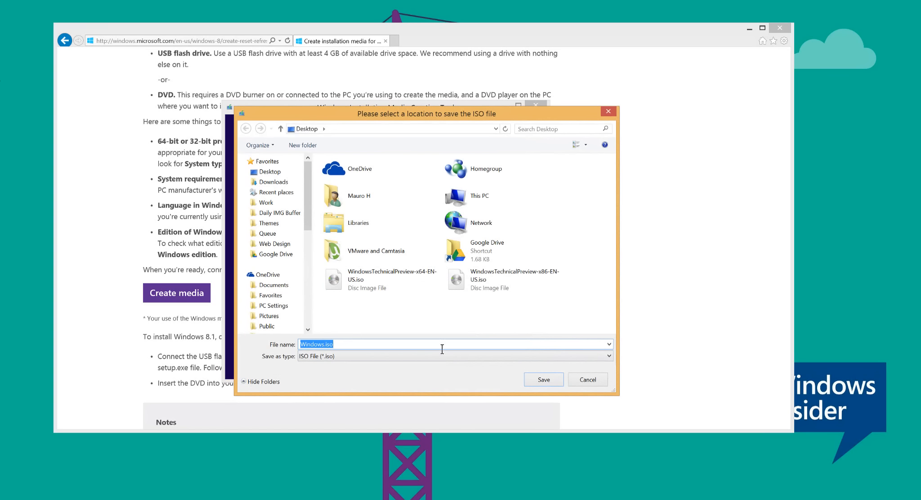
pyautogui.moveTo(542, 378)
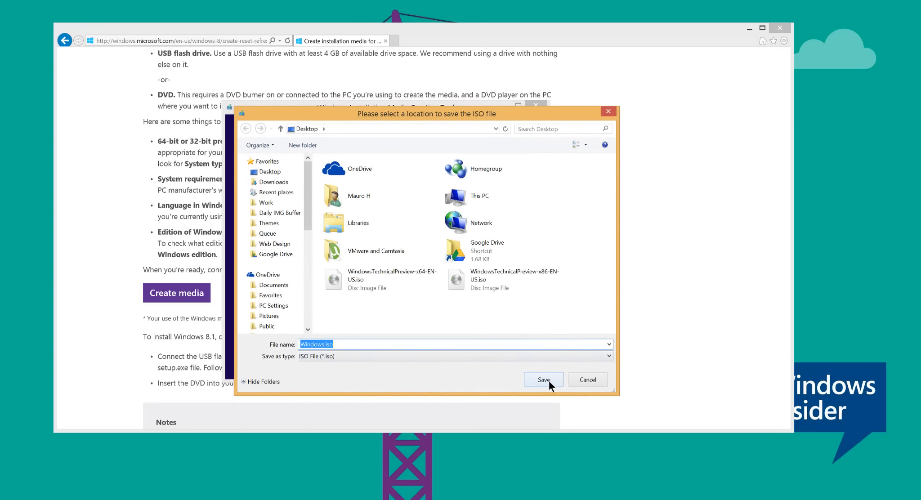
# Save Windows.iso to the Desktop and start downloading the installation file
pyautogui.click(542, 378)
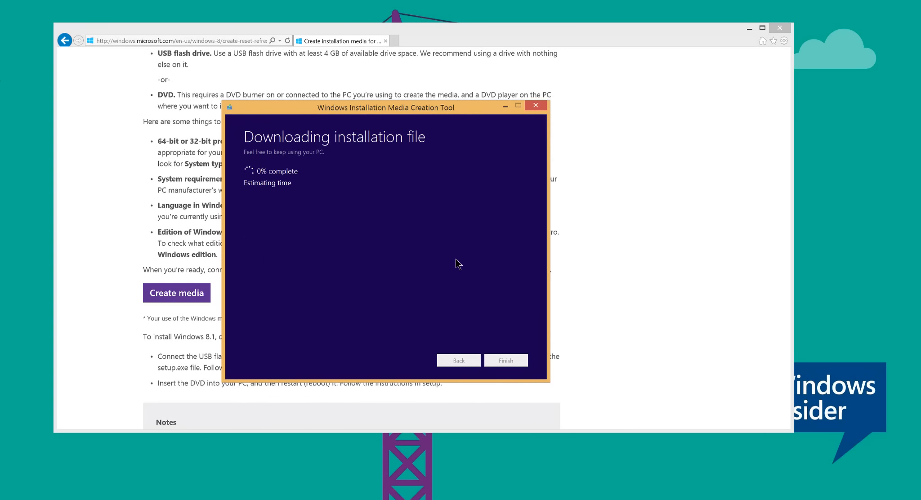
pyautogui.moveTo(457, 264)
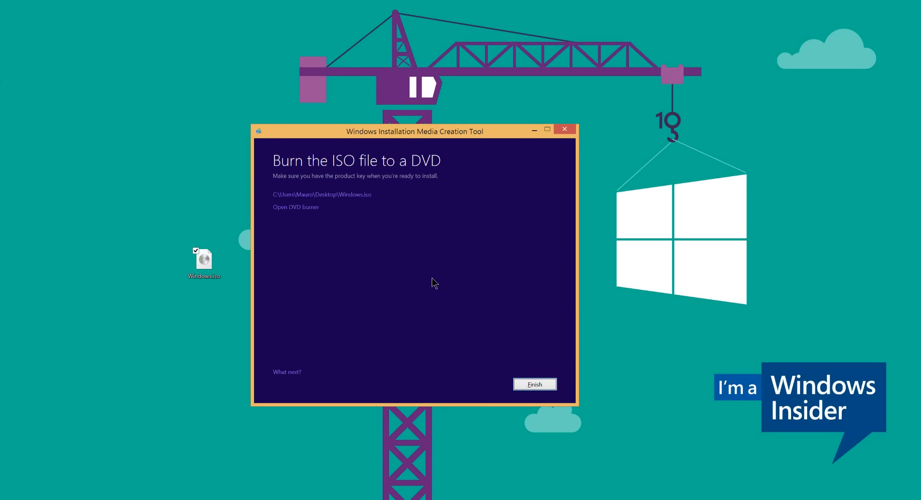
pyautogui.moveTo(456, 268)
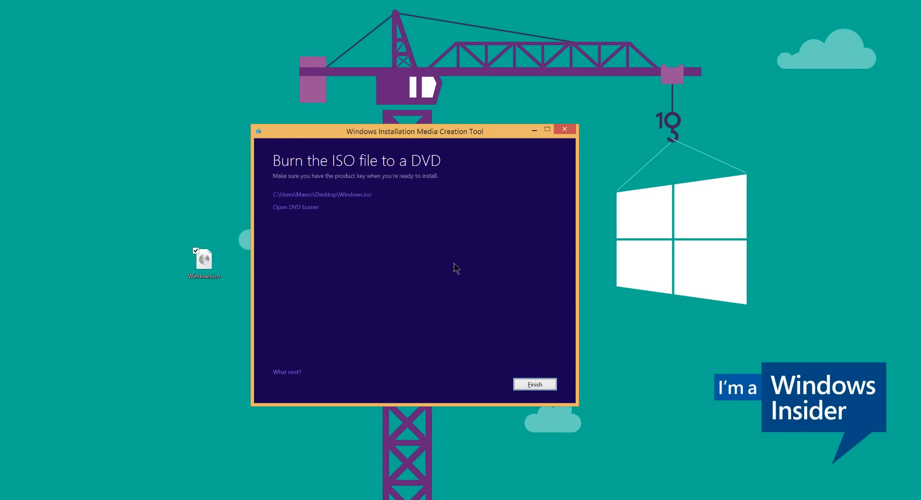
pyautogui.moveTo(383, 263)
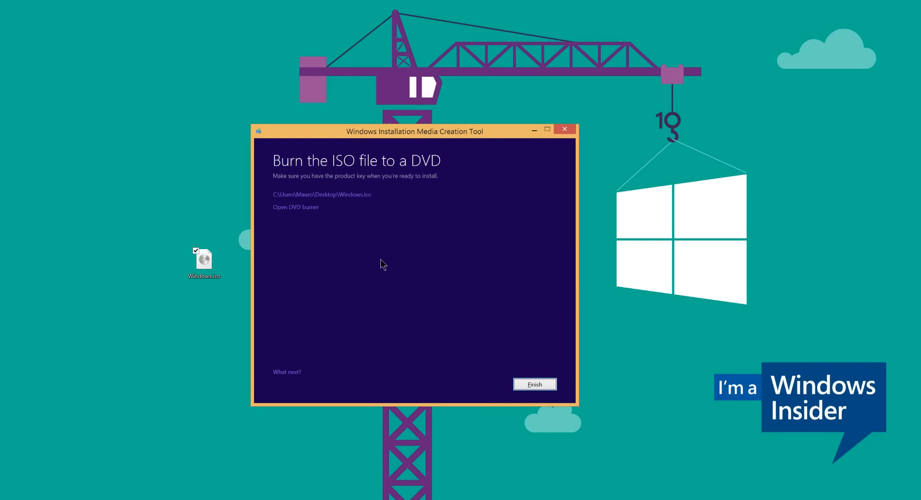
pyautogui.moveTo(385, 266)
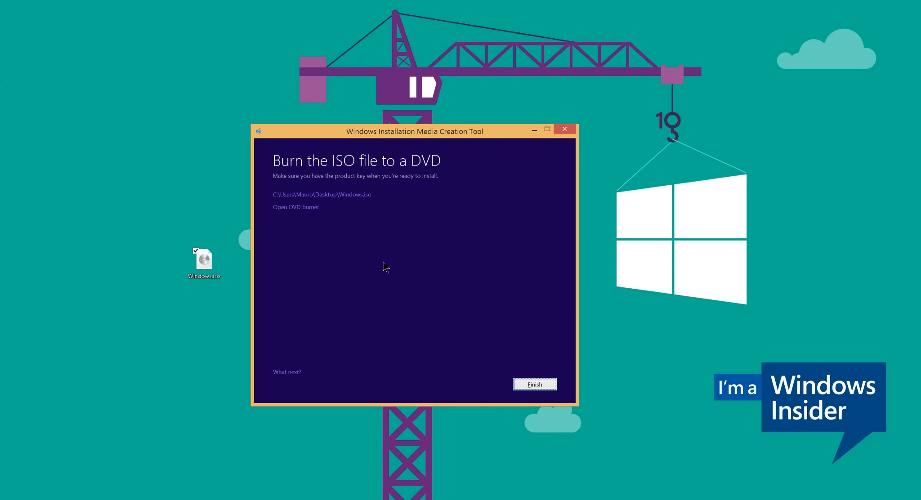
pyautogui.rightClick(205, 262)
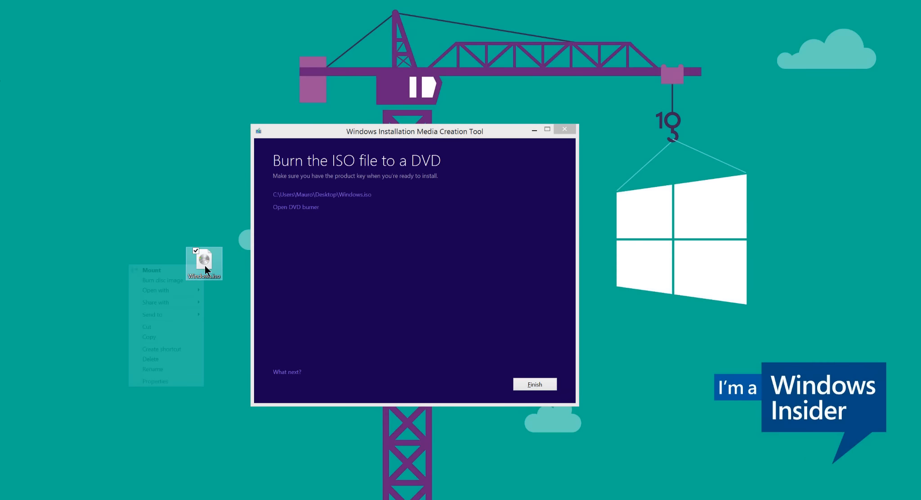
pyautogui.click(155, 380)
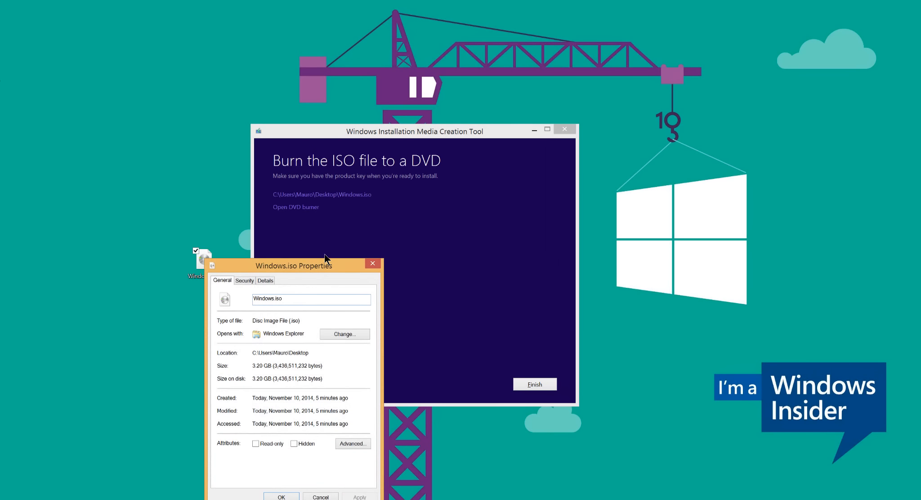
pyautogui.moveTo(294, 265); pyautogui.dragTo(340, 183)
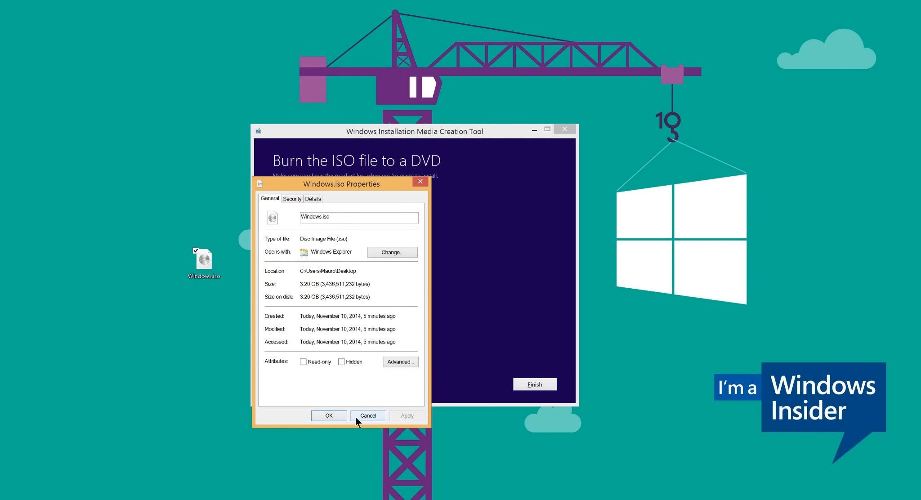
pyautogui.click(367, 416)
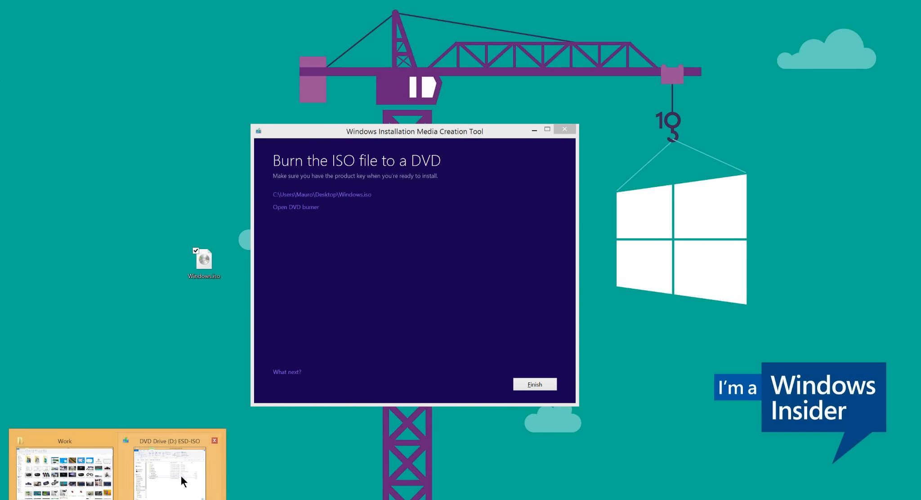
pyautogui.click(169, 471)
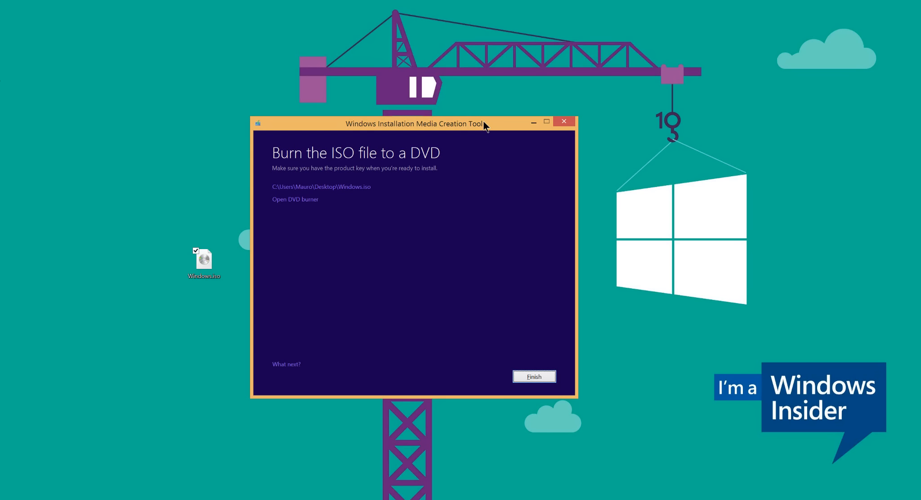
pyautogui.moveTo(407, 125)
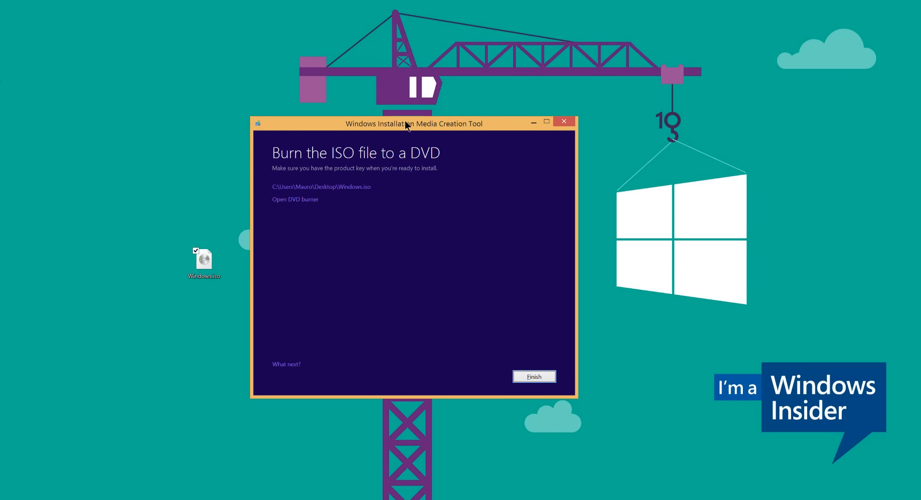
pyautogui.moveTo(404, 126)
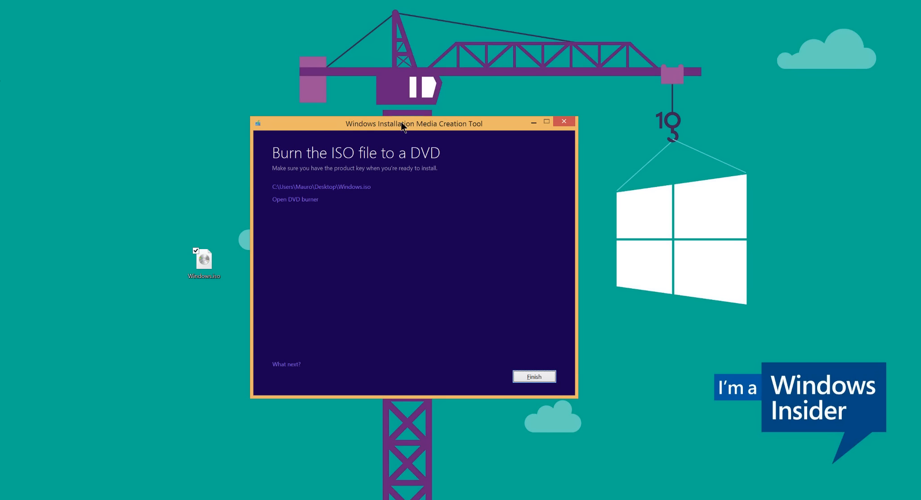
pyautogui.moveTo(361, 227)
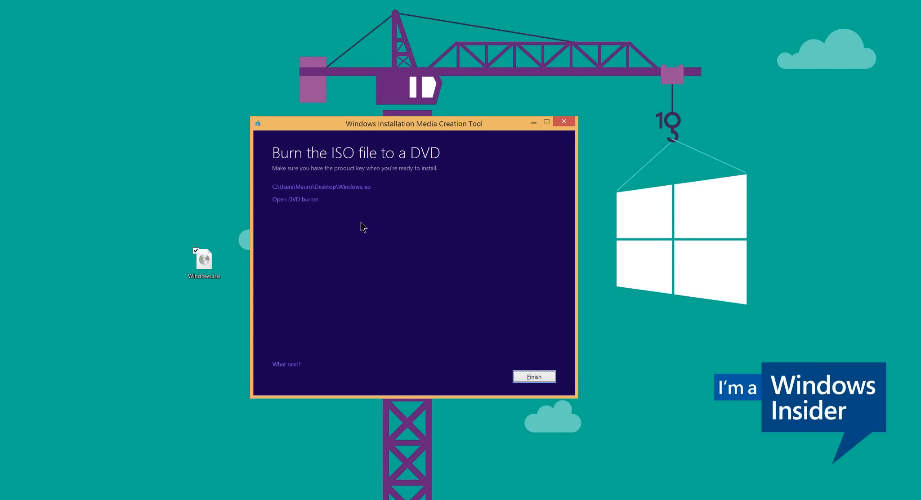
pyautogui.moveTo(430, 273)
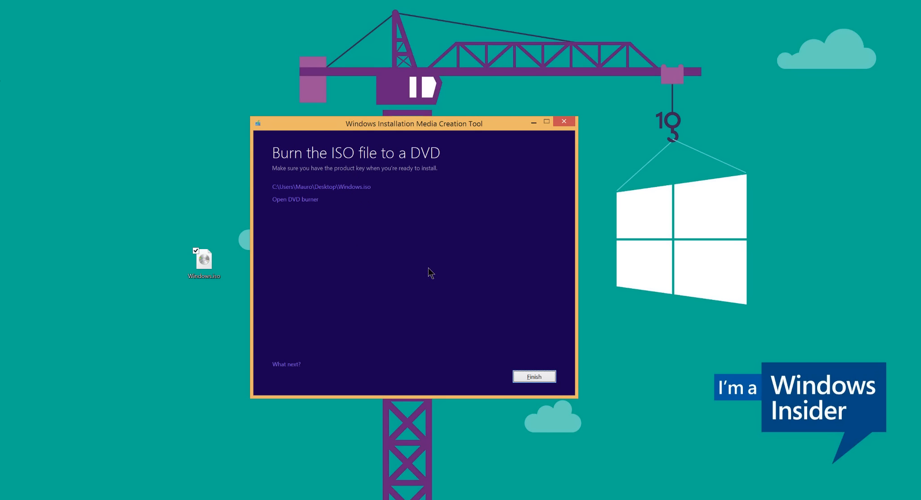
pyautogui.moveTo(428, 257)
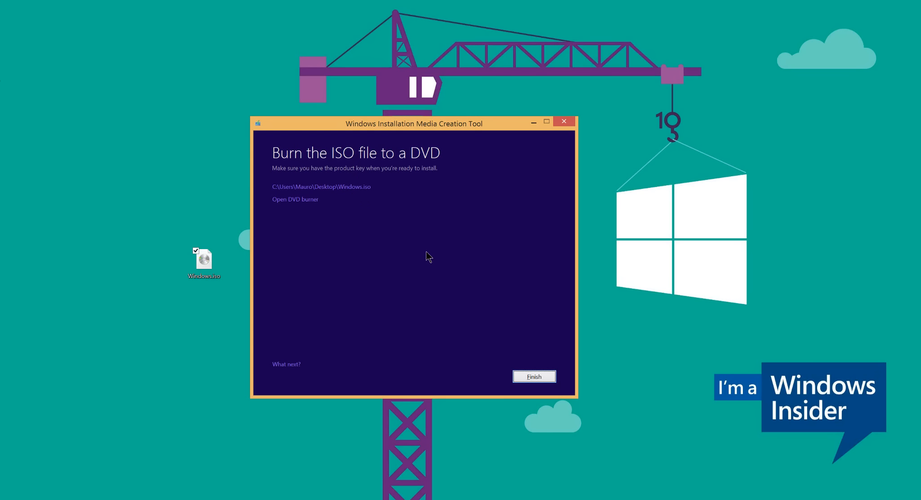
pyautogui.moveTo(535, 376)
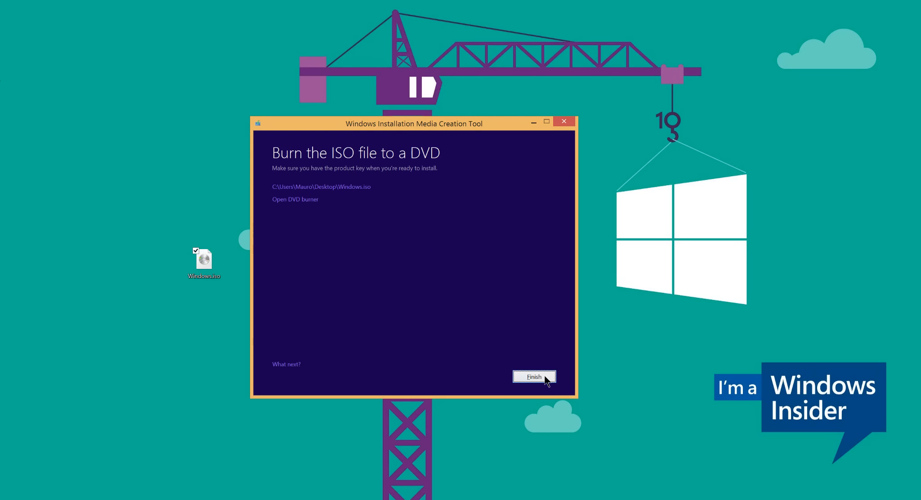